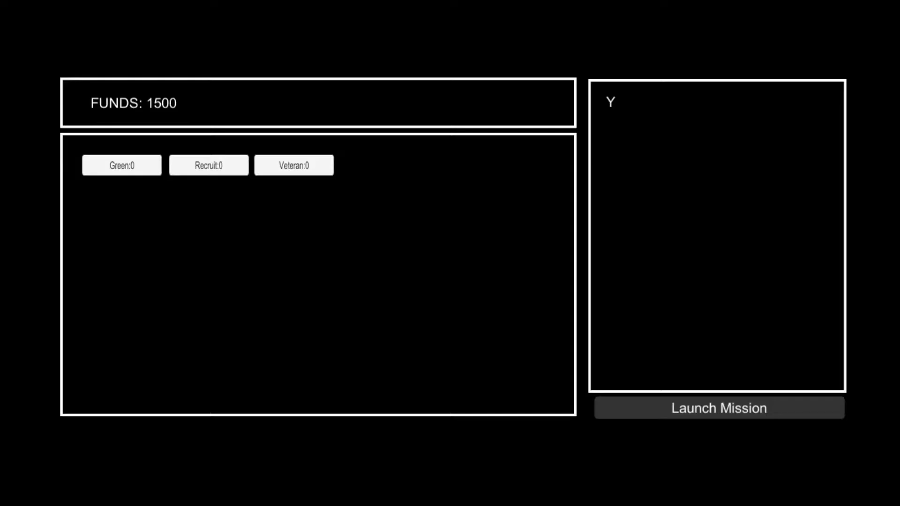
Hire troops to build a squad of 2 Green, 3 Recruit and 1 Veteran, leaving 50 funds
click(121, 165)
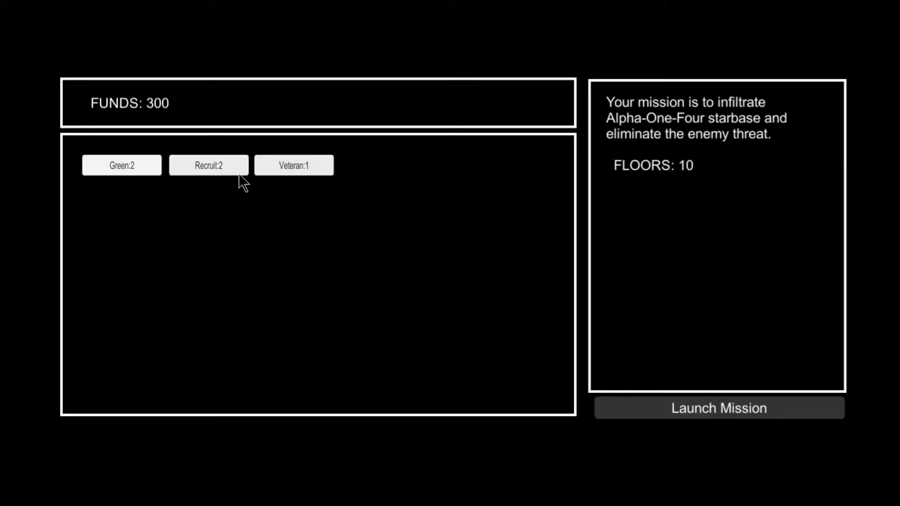
click(208, 165)
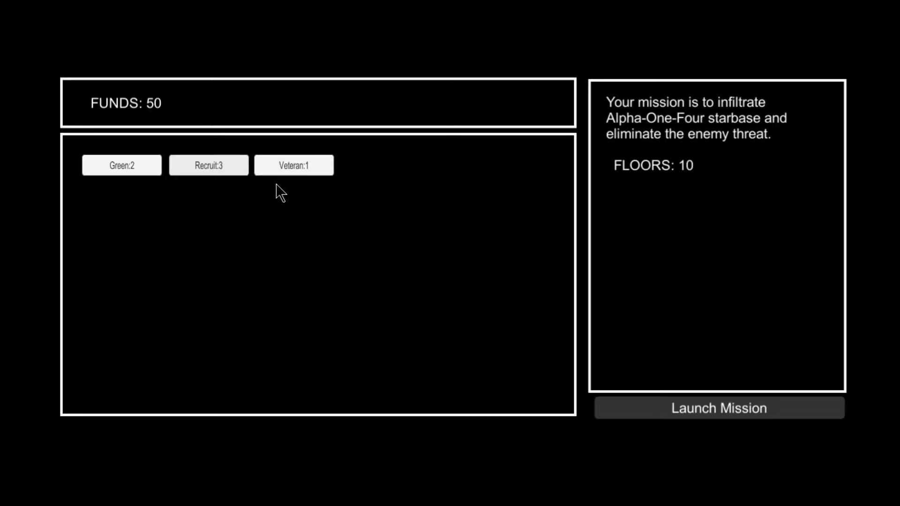
mouse_move(719, 416)
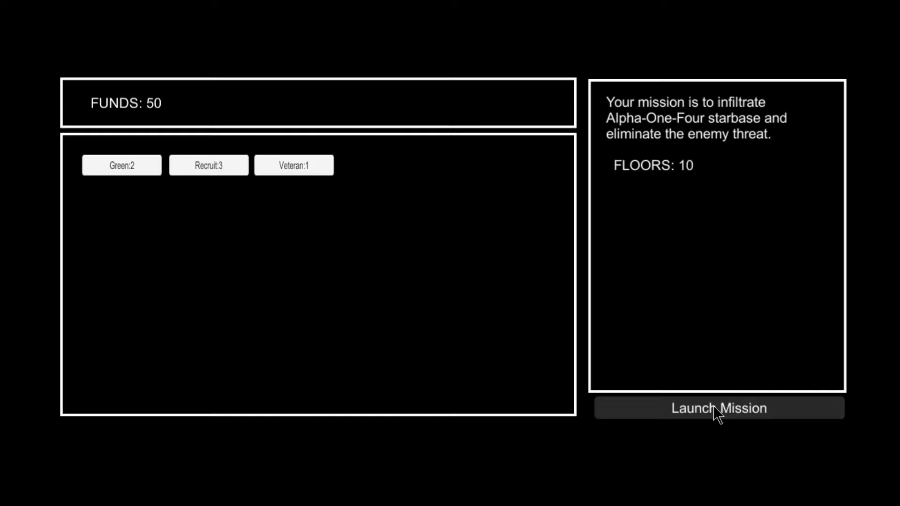
Launch the mission, fight the first hostile group switching Aggressive and Fire At Will, then advance along floor 1
click(718, 408)
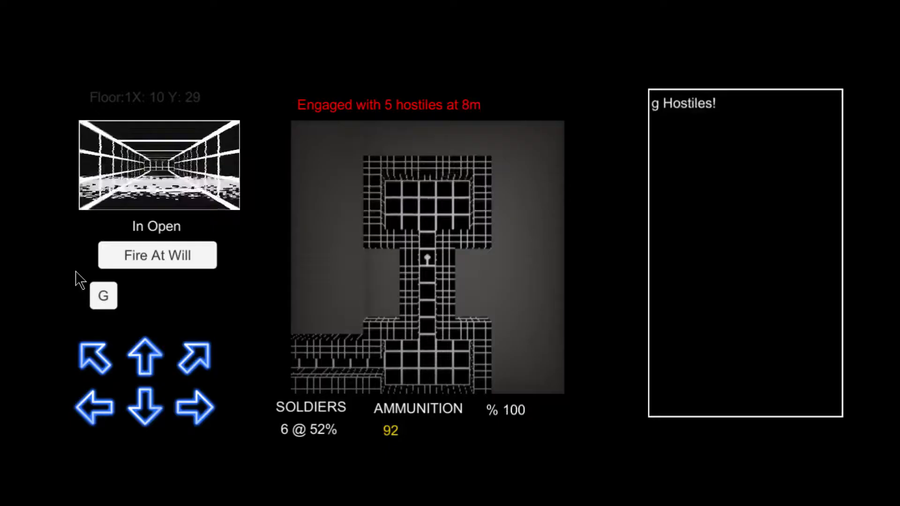
click(157, 255)
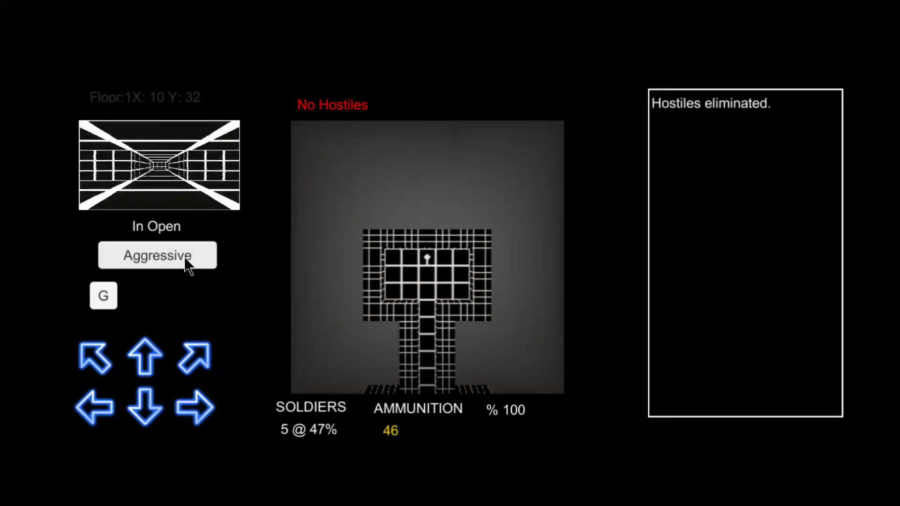
click(157, 255)
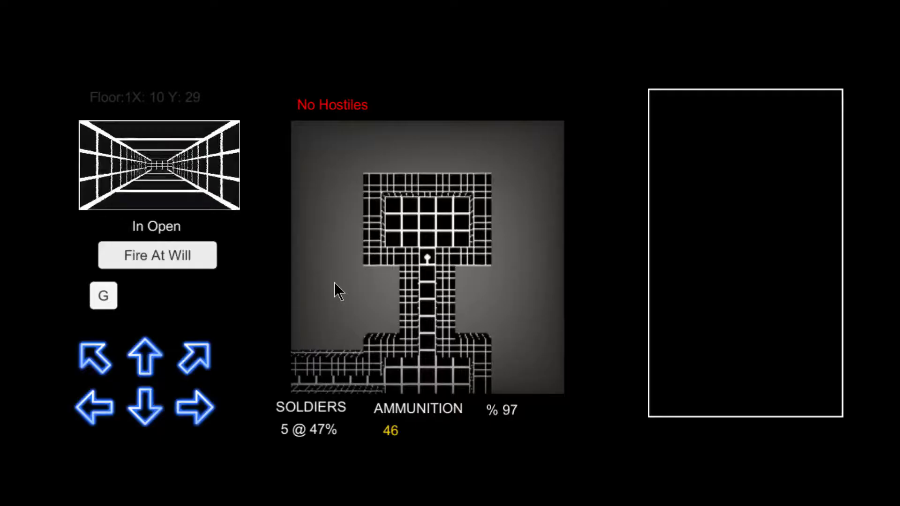
click(144, 353)
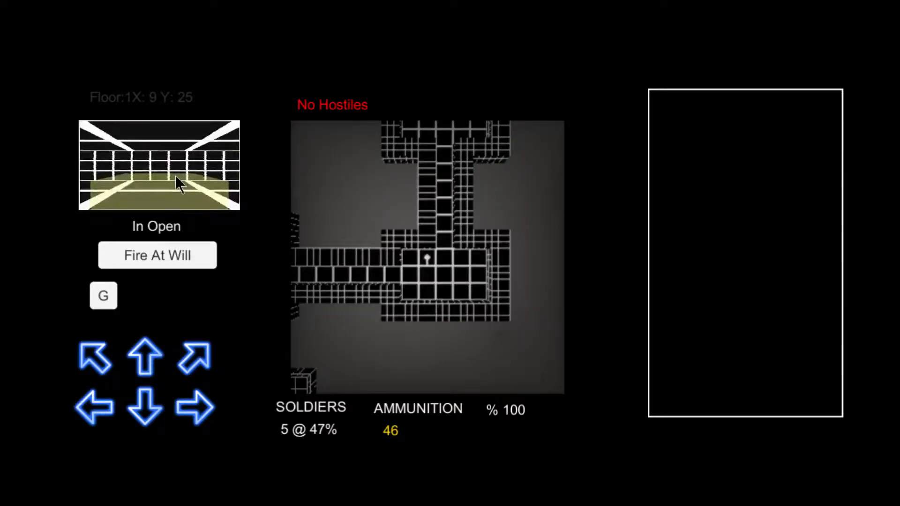
Advance west along floor 1 and toggle between Aggressive and Fire At Will against incoming hostiles
click(156, 255)
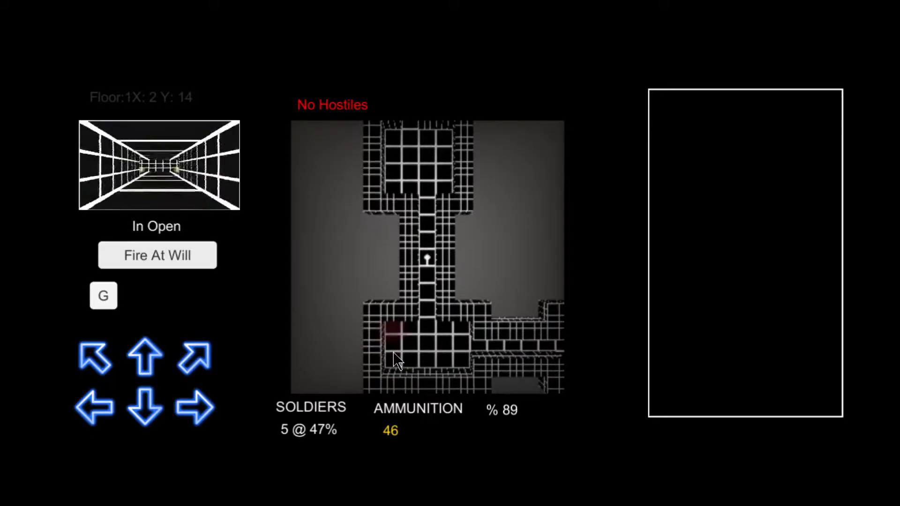
click(145, 356)
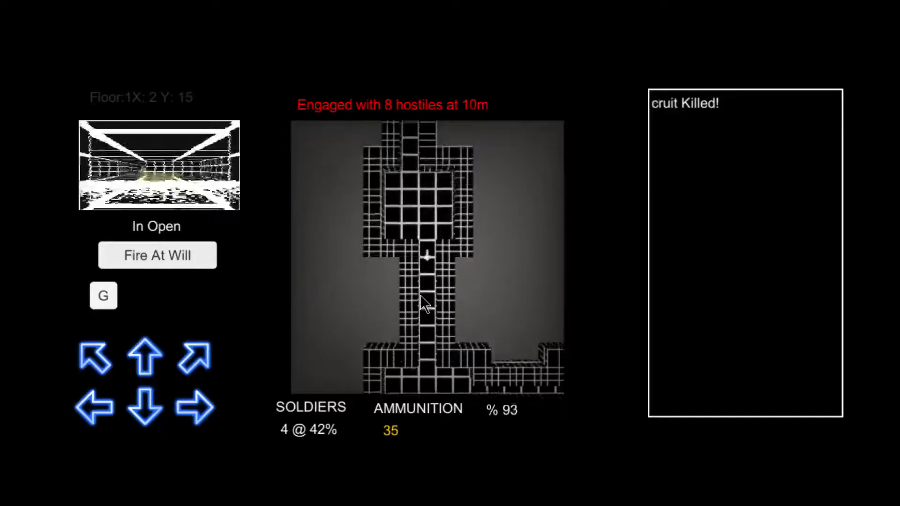
click(157, 255)
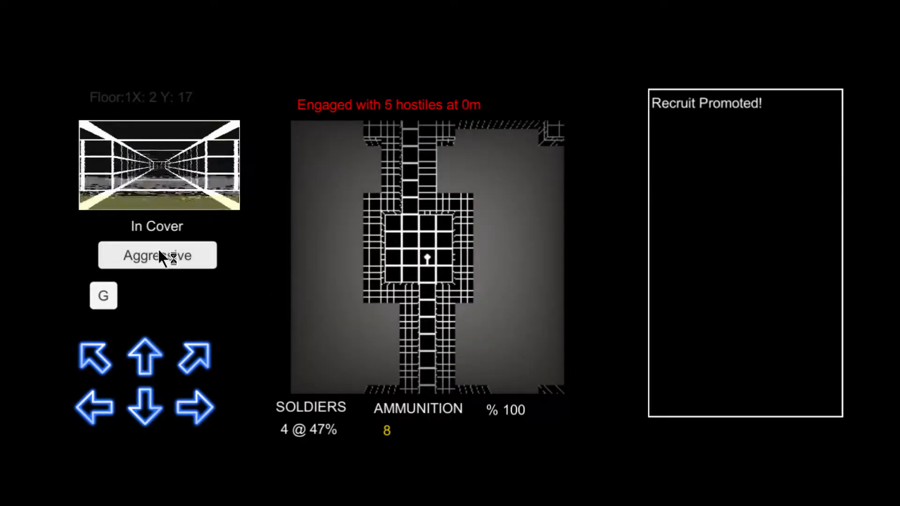
click(157, 255)
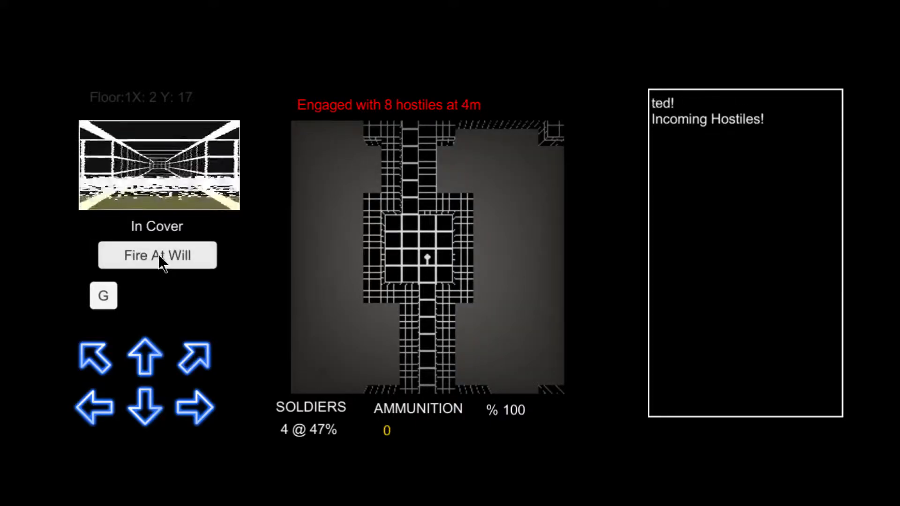
click(156, 255)
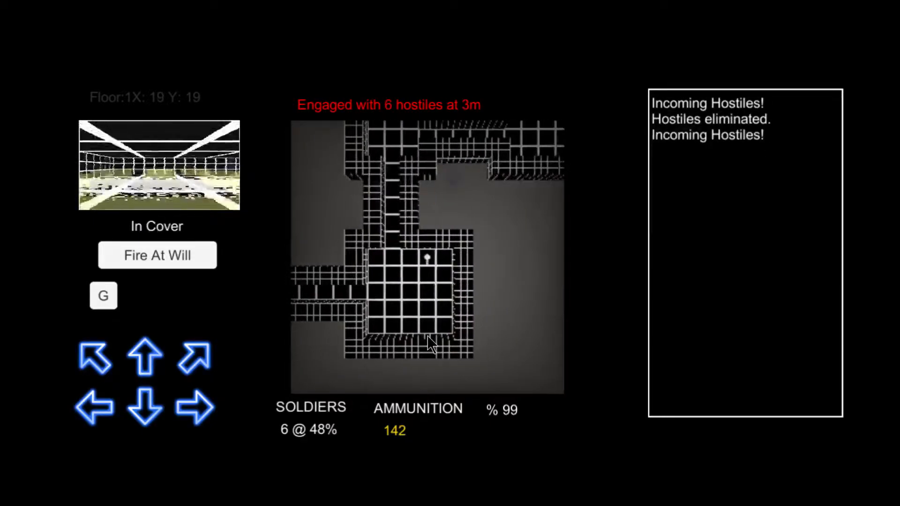
Switch the squad to Aggressive and back to Fire At Will while fighting in the eastern room
click(156, 255)
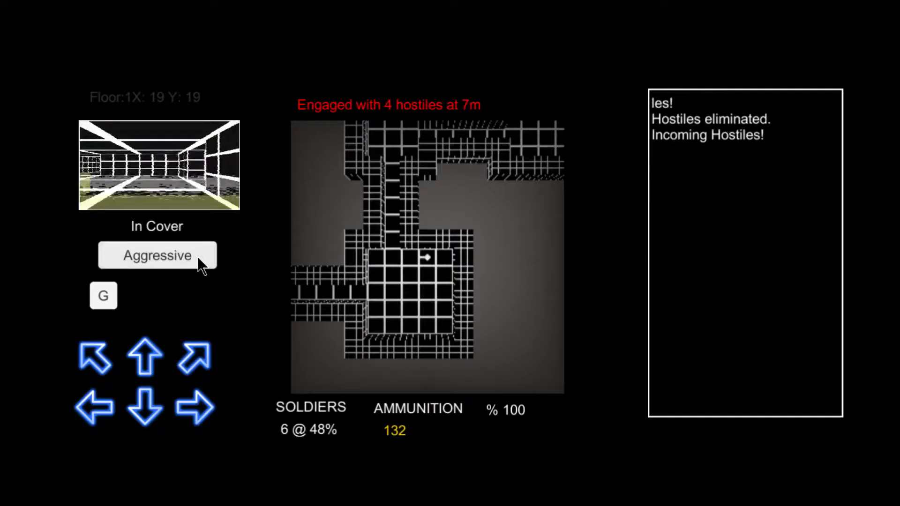
click(156, 255)
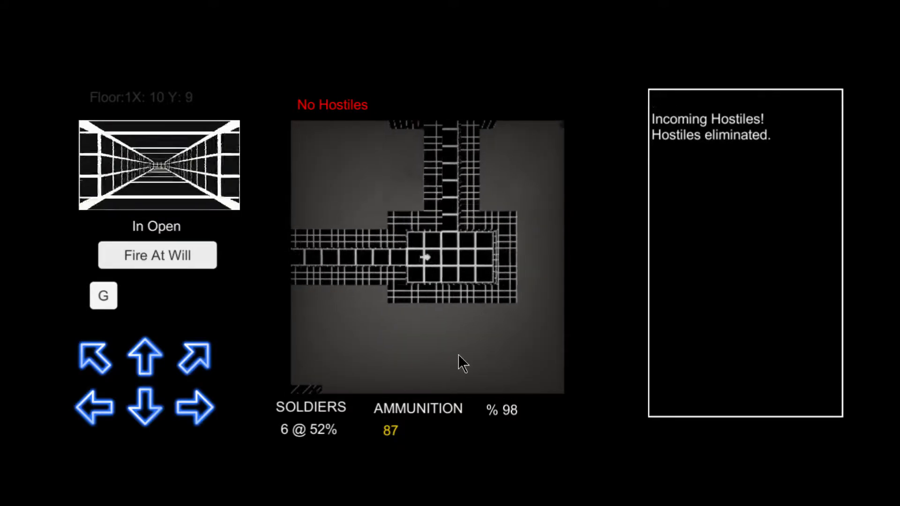
Walk the squad across cleared floor 1 toward the teal object in the north-west corner room
click(94, 407)
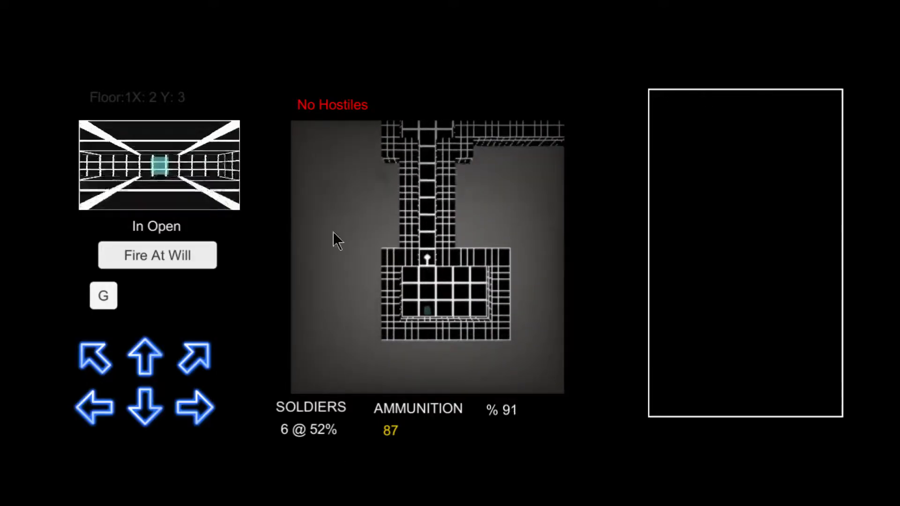
click(144, 354)
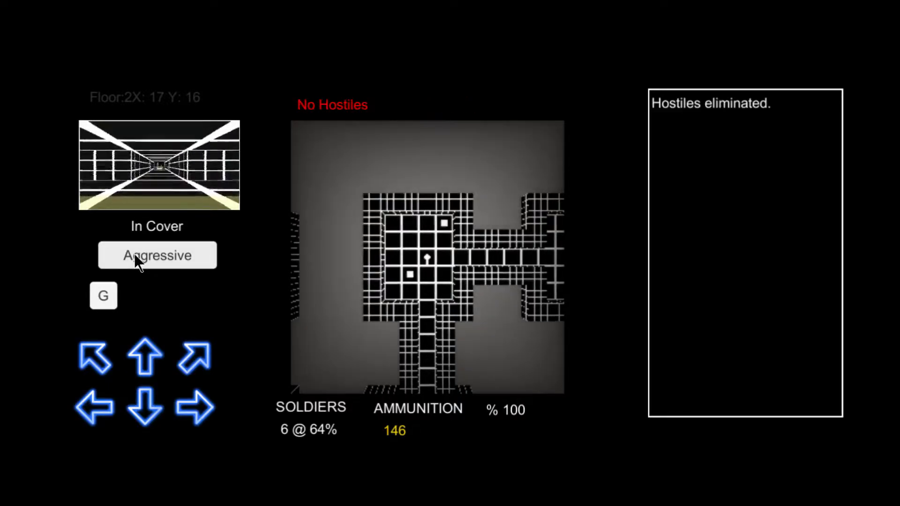
Return the squad to Fire At Will after clearing floor 2 and walk onto the 90-bullet ammo pickup
click(157, 255)
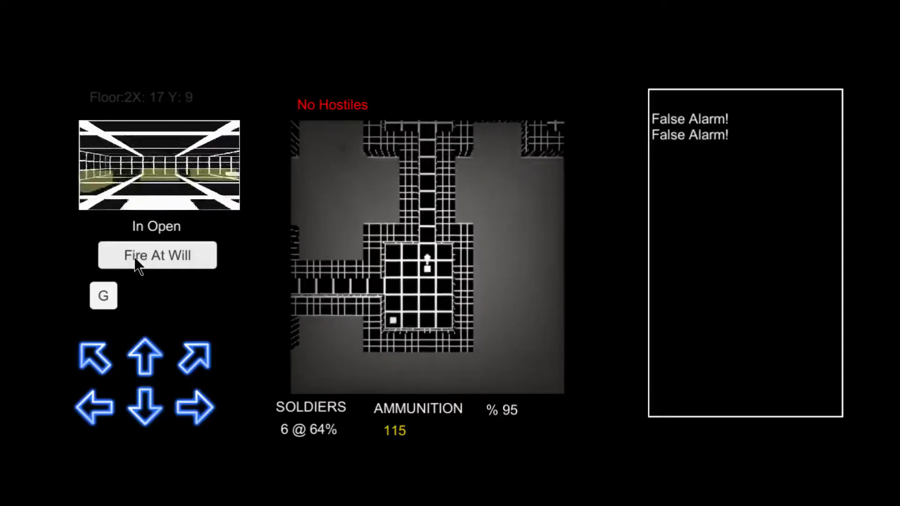
click(144, 354)
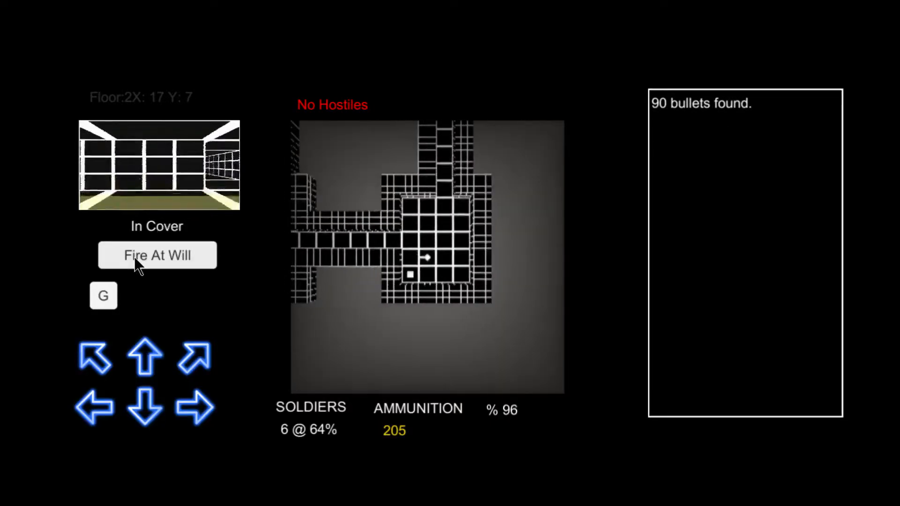